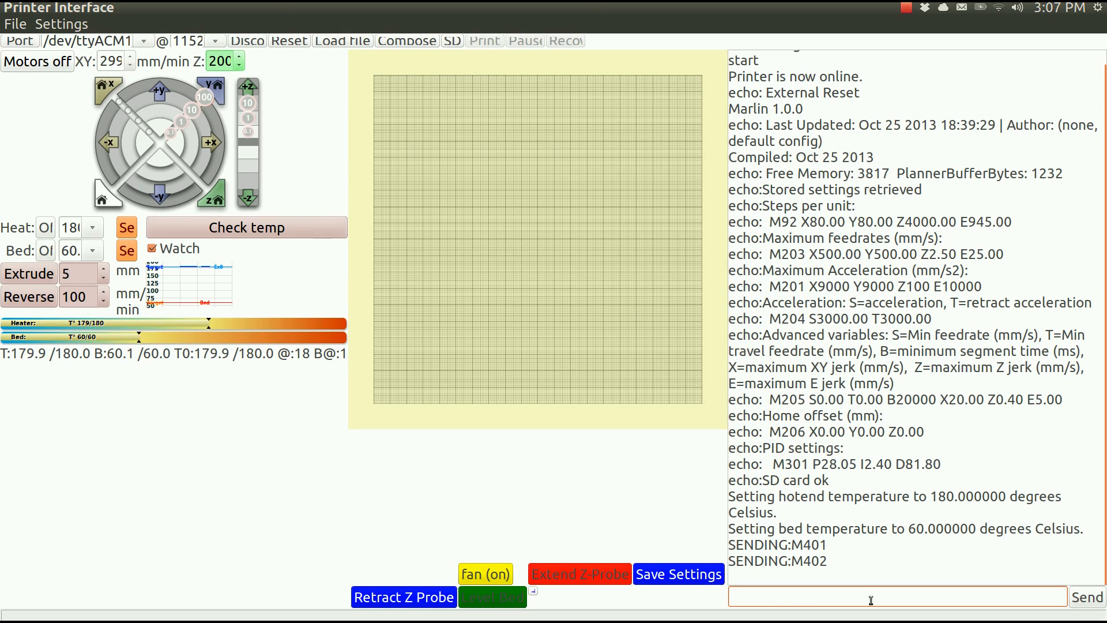
Step: Send servo commands M280 P0 S150 and then M280 P0 S80 to swing the Z-probe arm
text(M280 P)
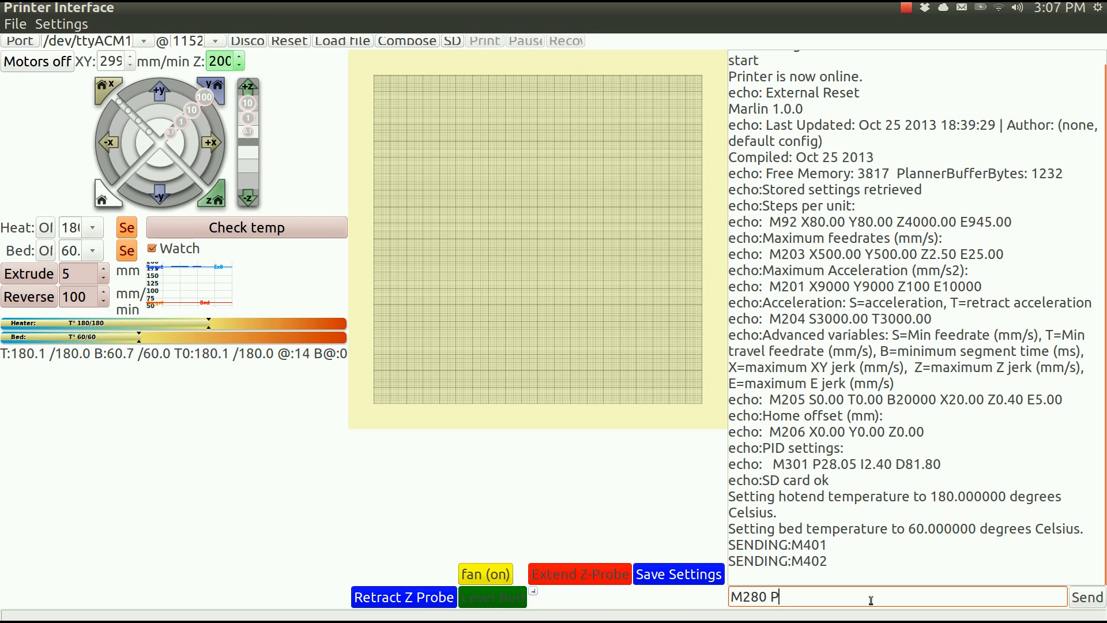
text(0)
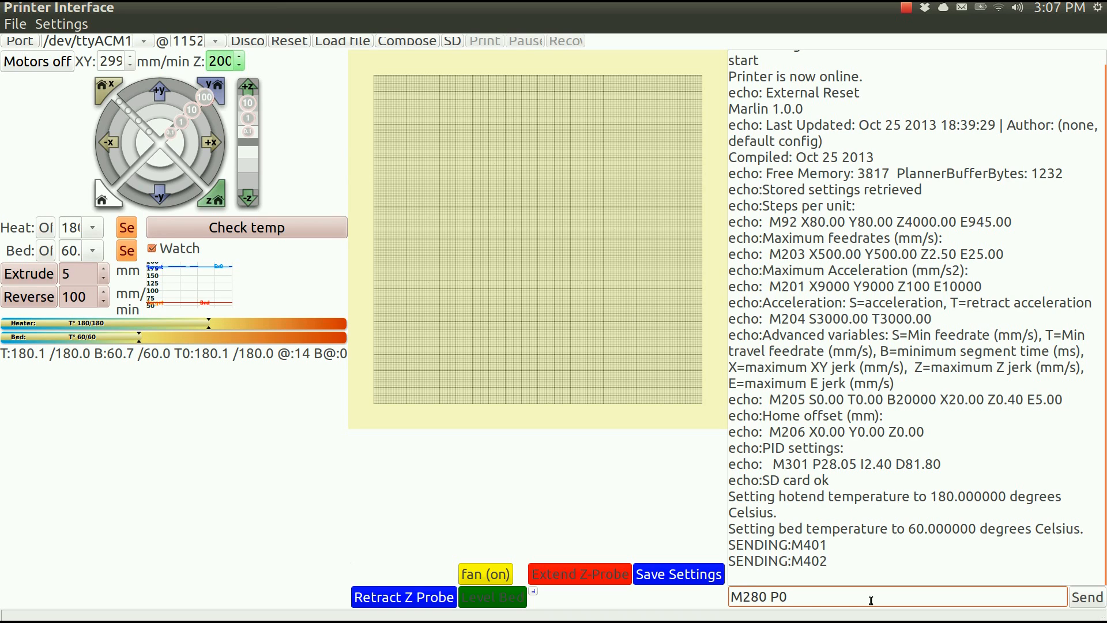
text(S15)
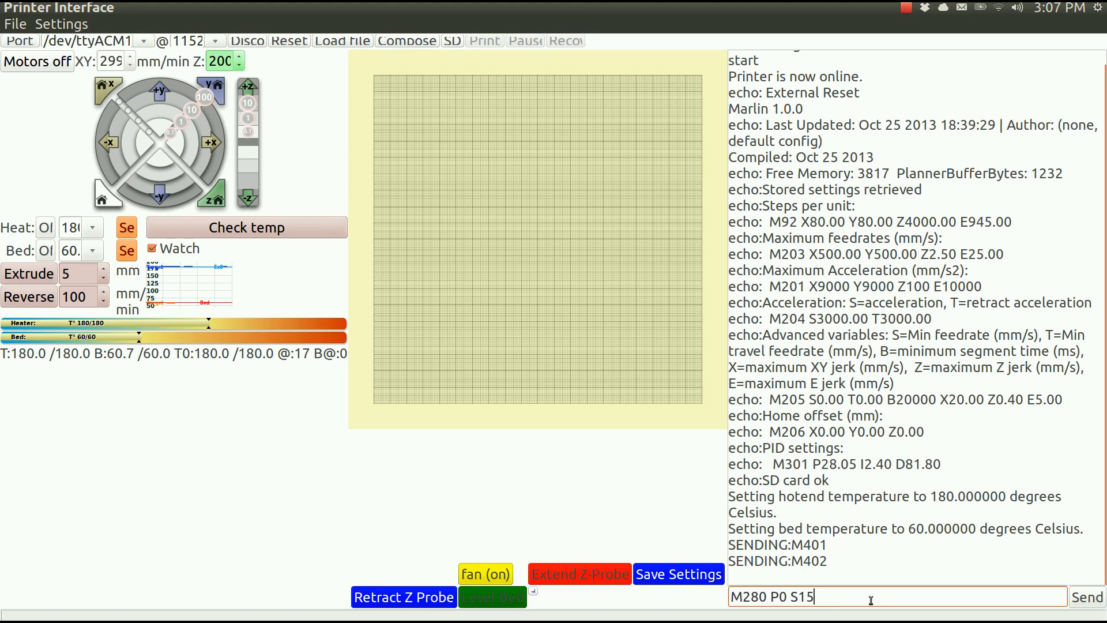
text(0)
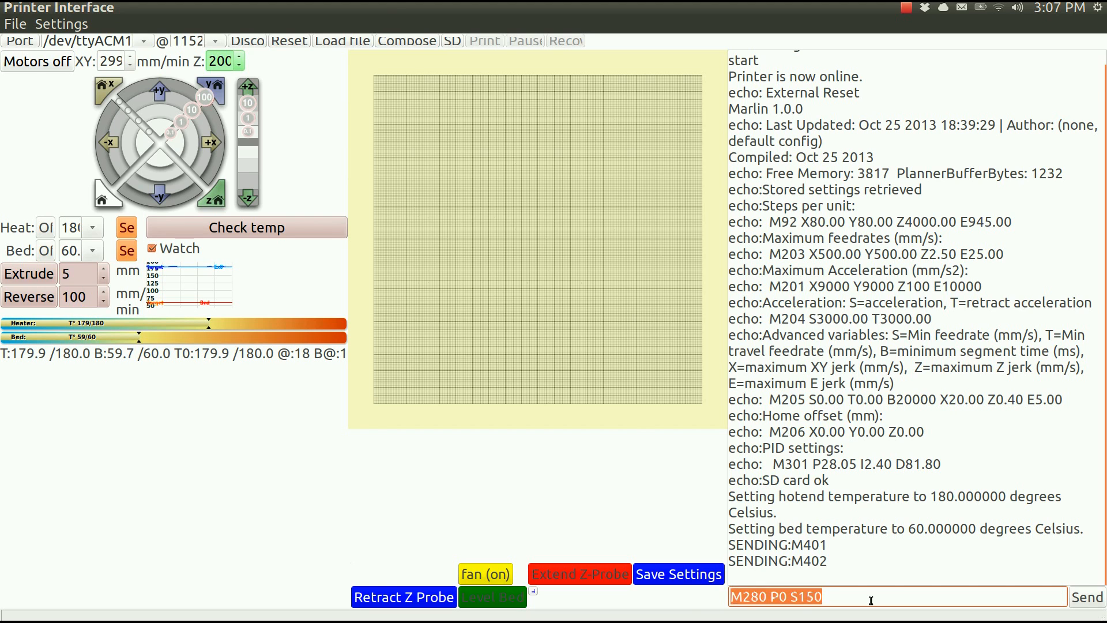
text(M280 P0 S80)
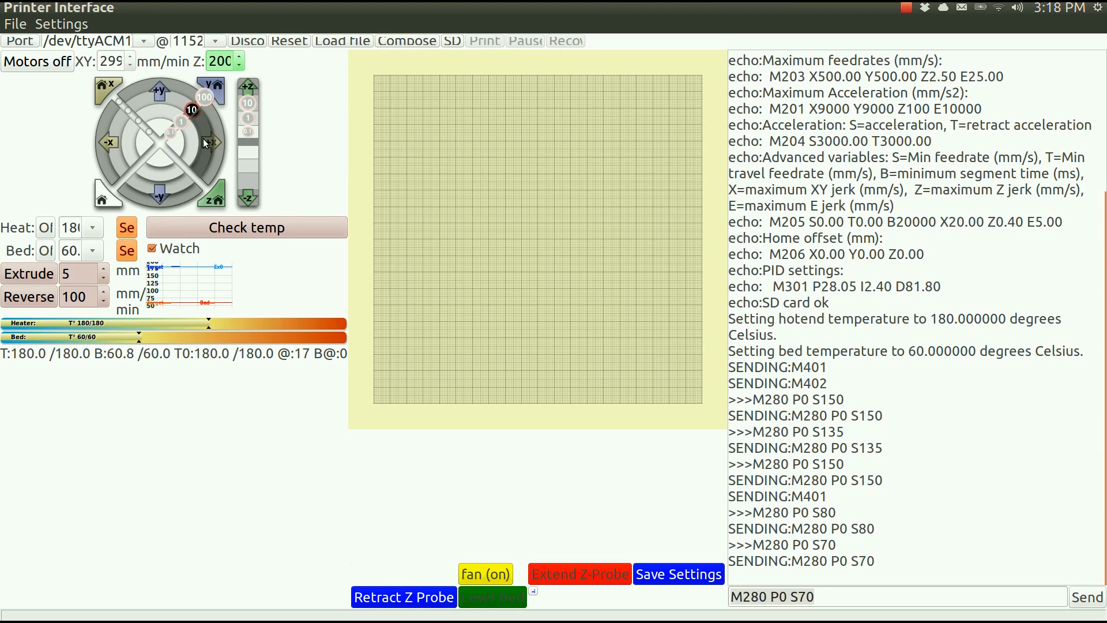
mouse_move(208, 142)
text(G920 X0)
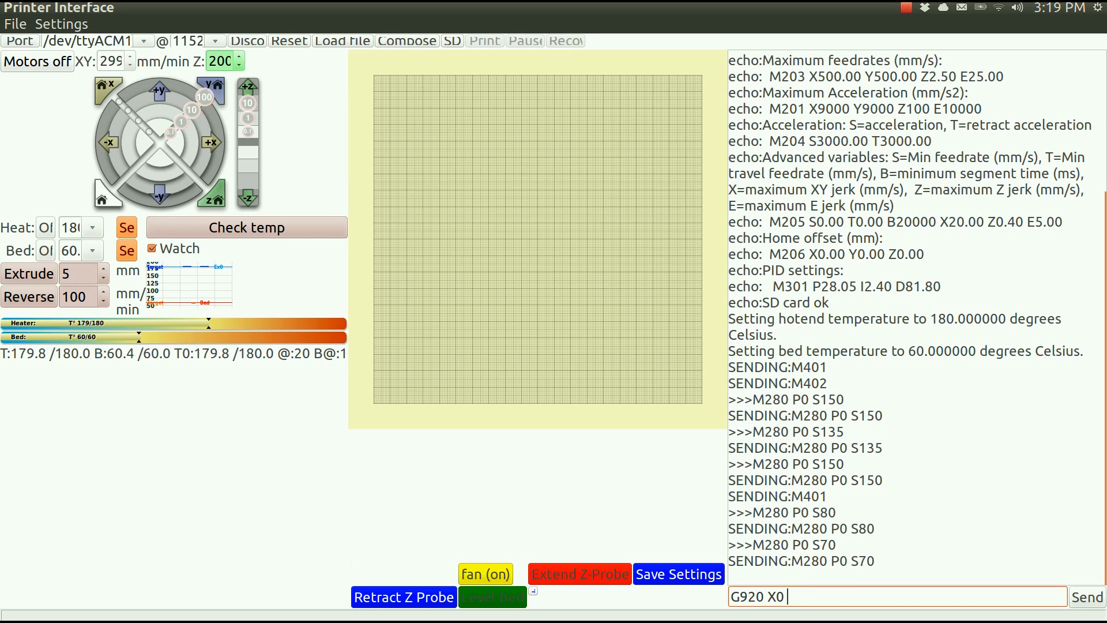
Step: Replace the mistyped command with G92 X0 Y0 Z0 and send it to zero the position
key(Backspace)
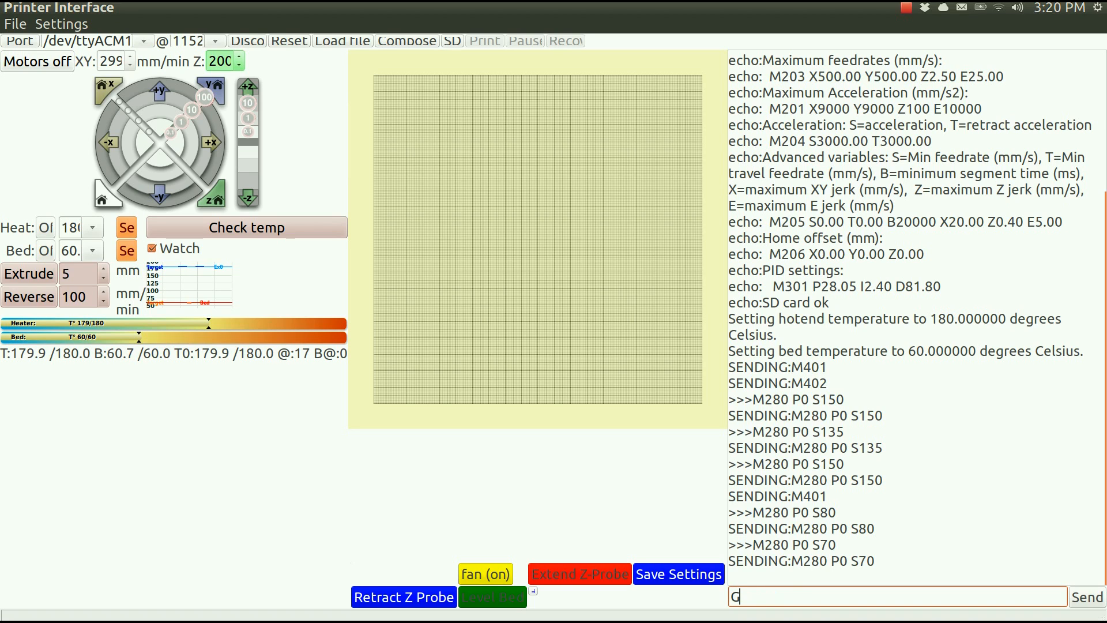
text(92 X0)
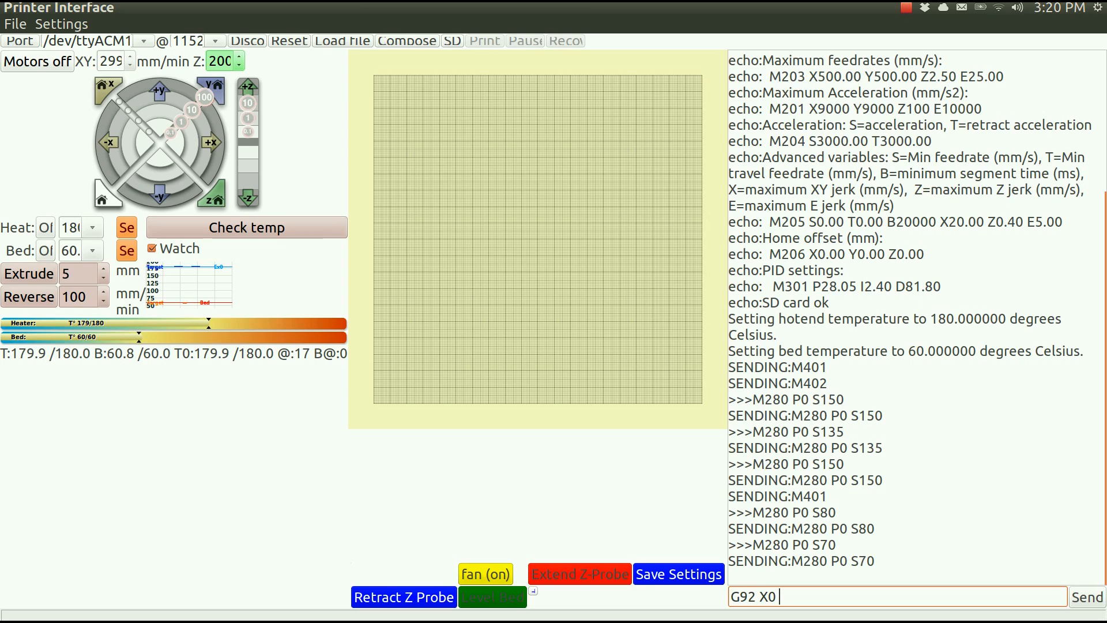
text(Y0 Z0)
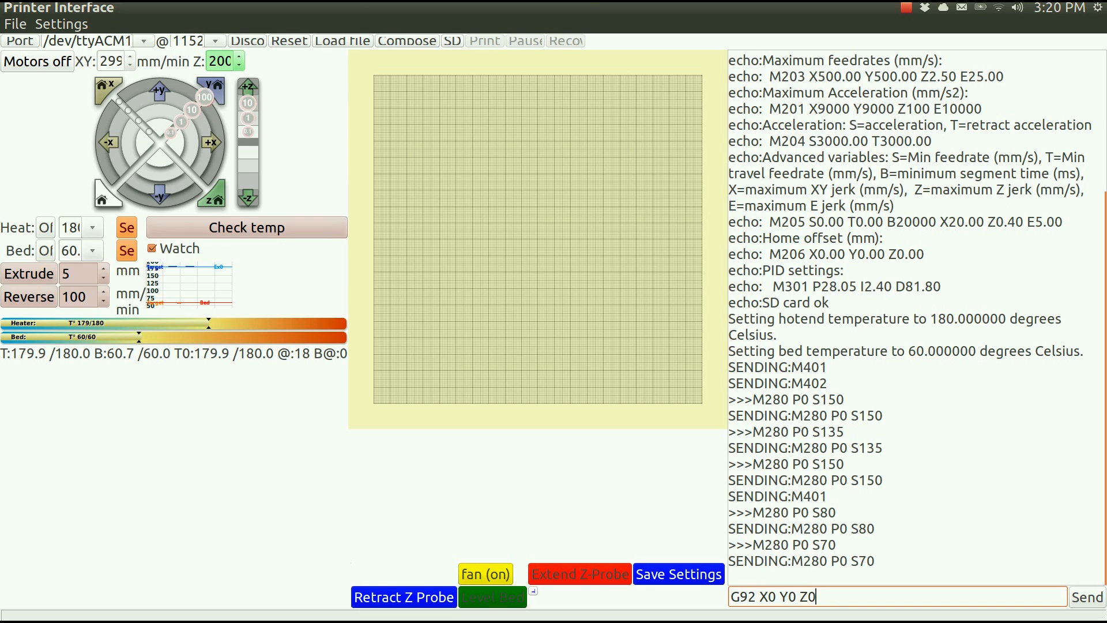
click(1090, 596)
text(m119)
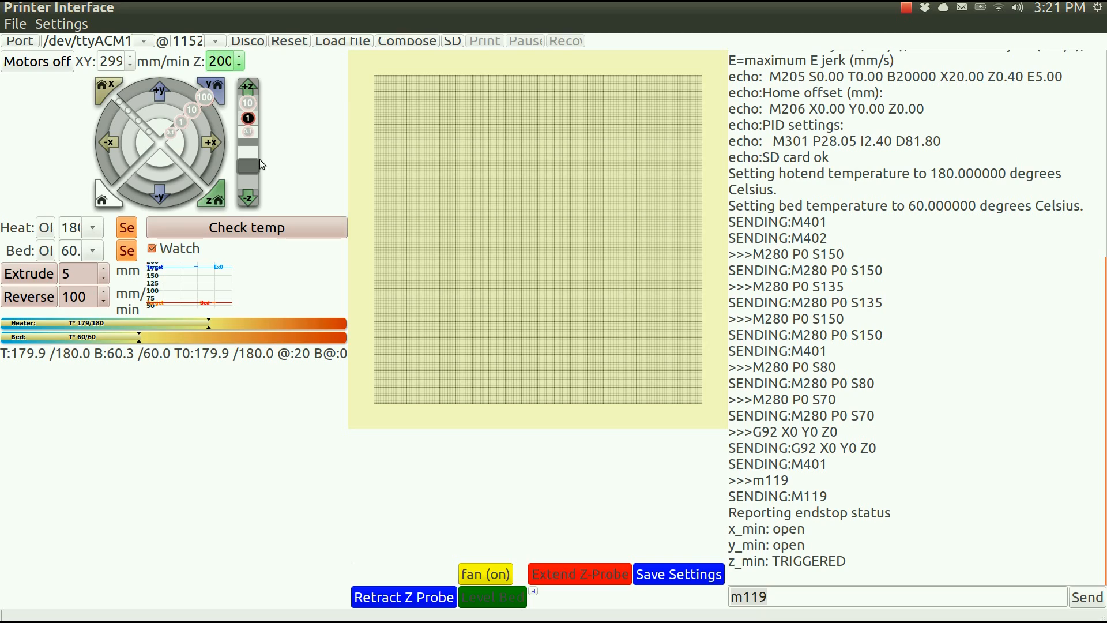
Step: Enter the M114 position query in the command field, ready to send
text(M114)
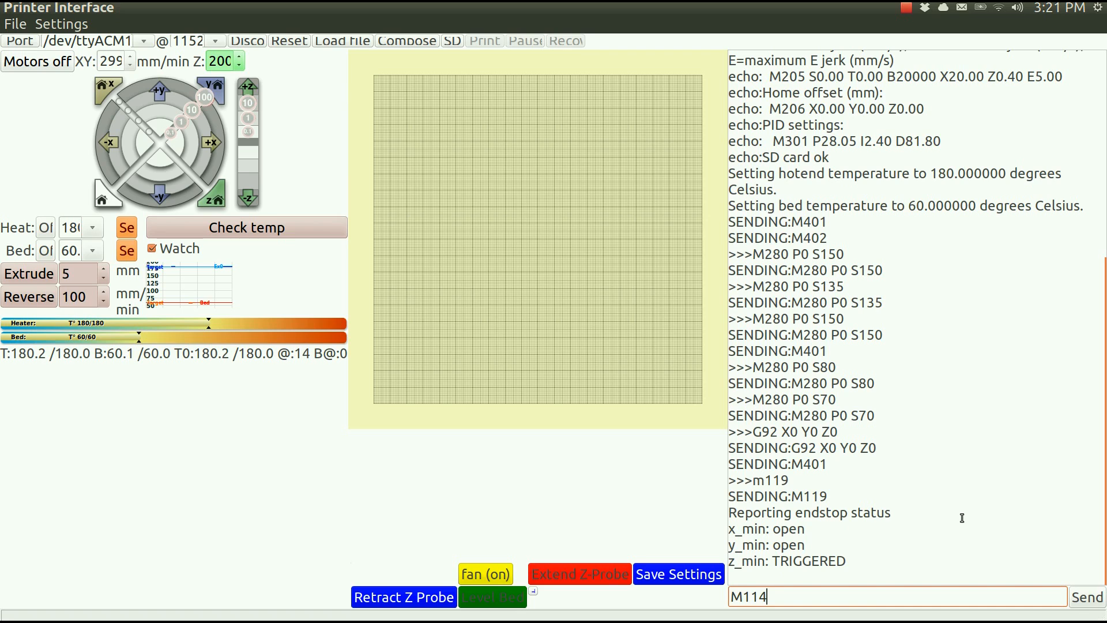
click(1086, 596)
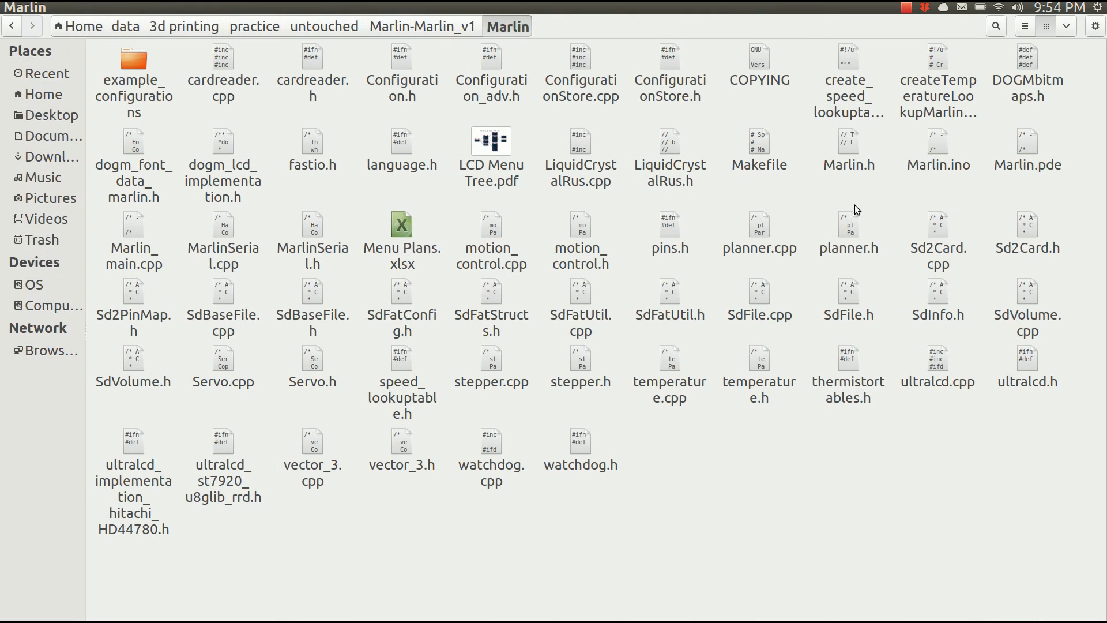
mouse_move(526, 198)
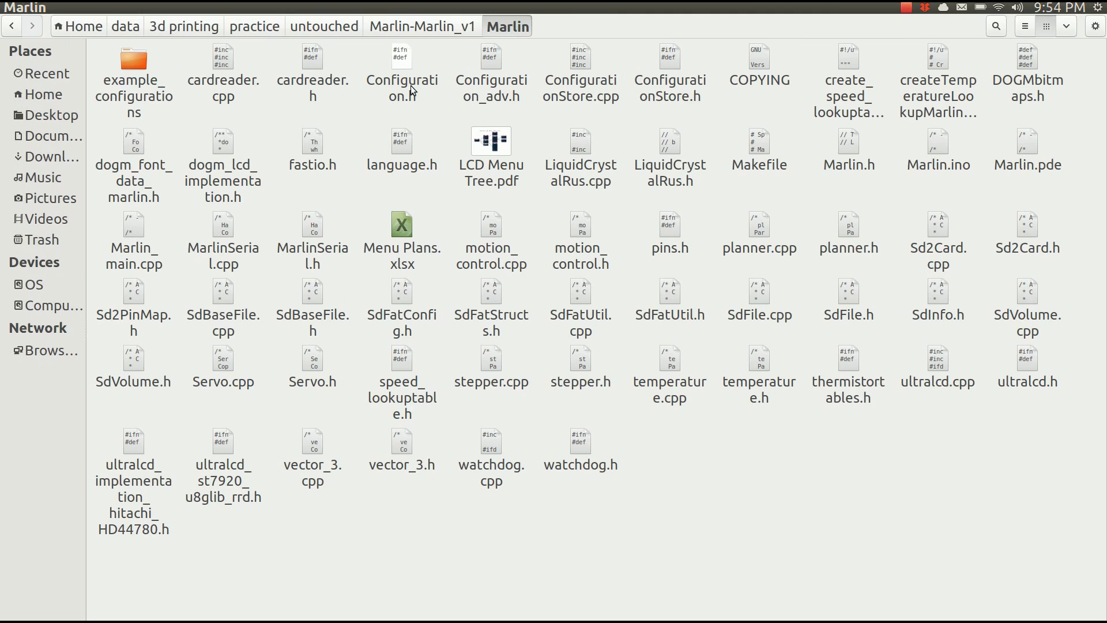
mouse_move(406, 64)
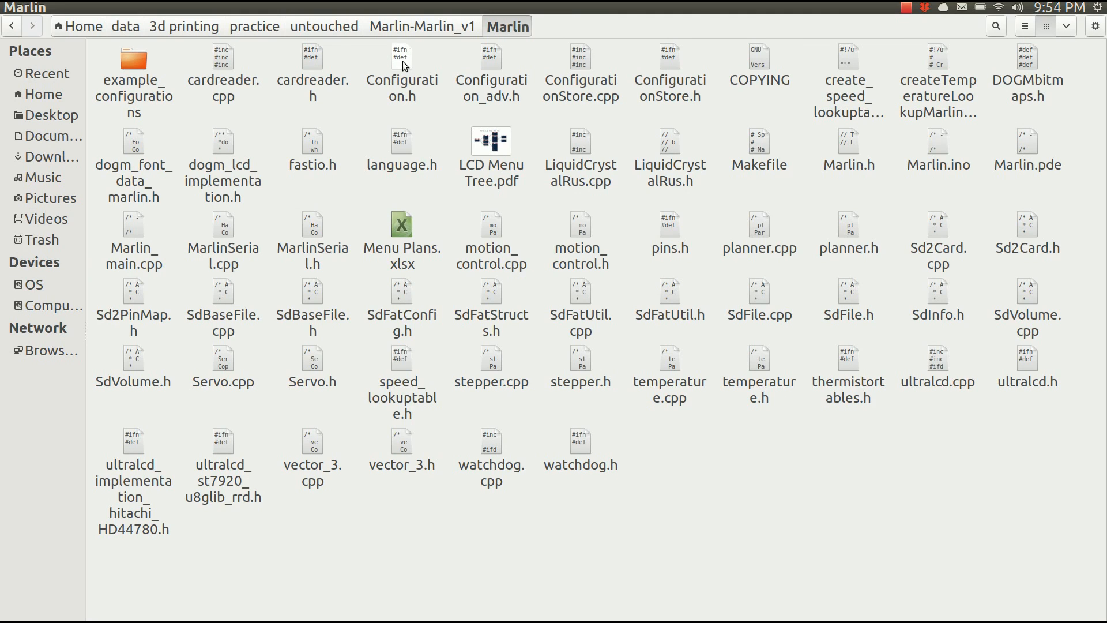
Step: Open Configuration.h from the Marlin folder in gedit
click(401, 78)
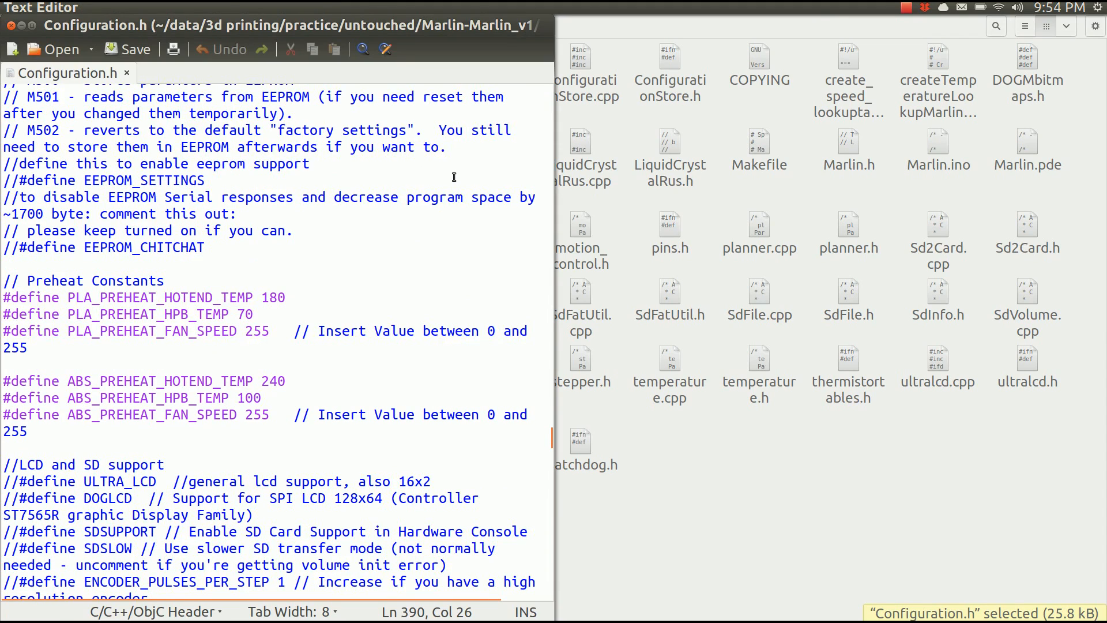
Step: Scroll Configuration.h down to the servo endstop settings and place the cursor there
scroll(down, 3)
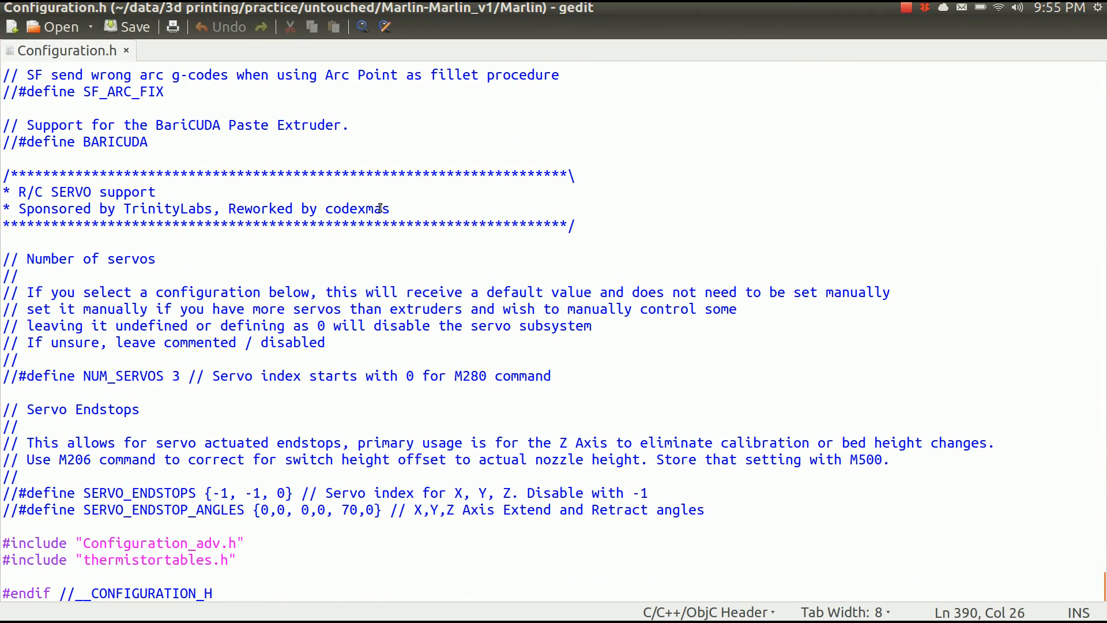
mouse_move(20, 190)
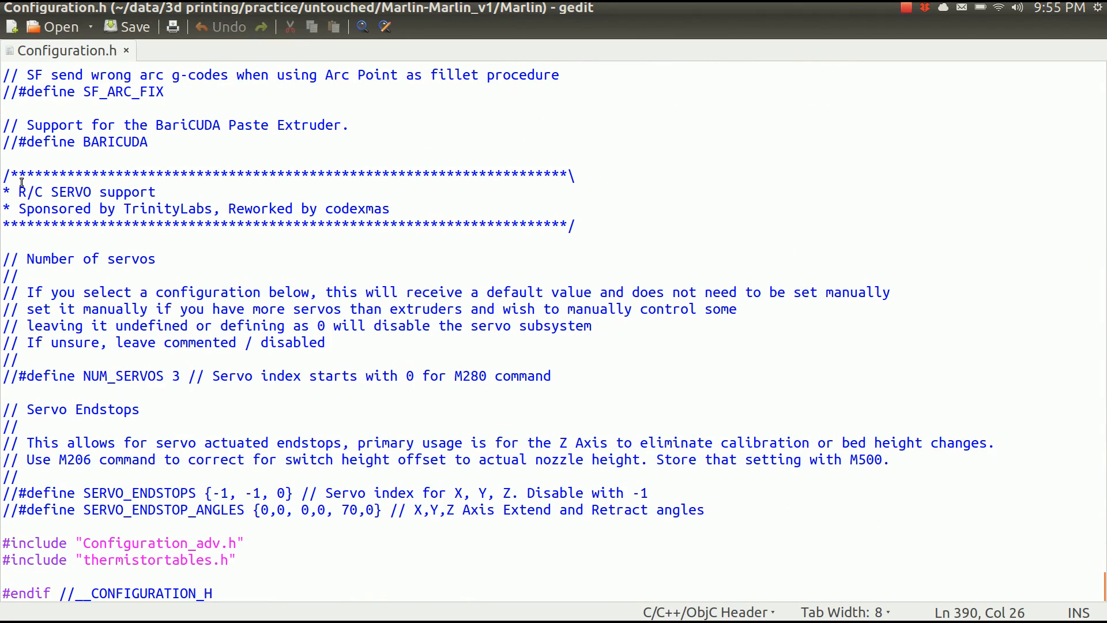
click(19, 191)
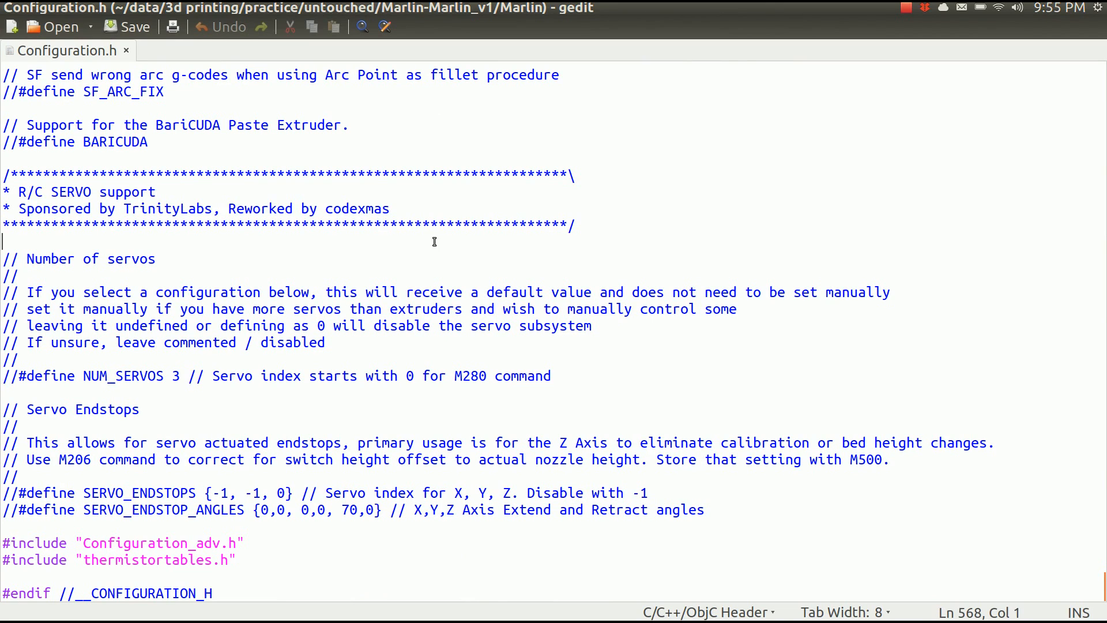
mouse_move(374, 496)
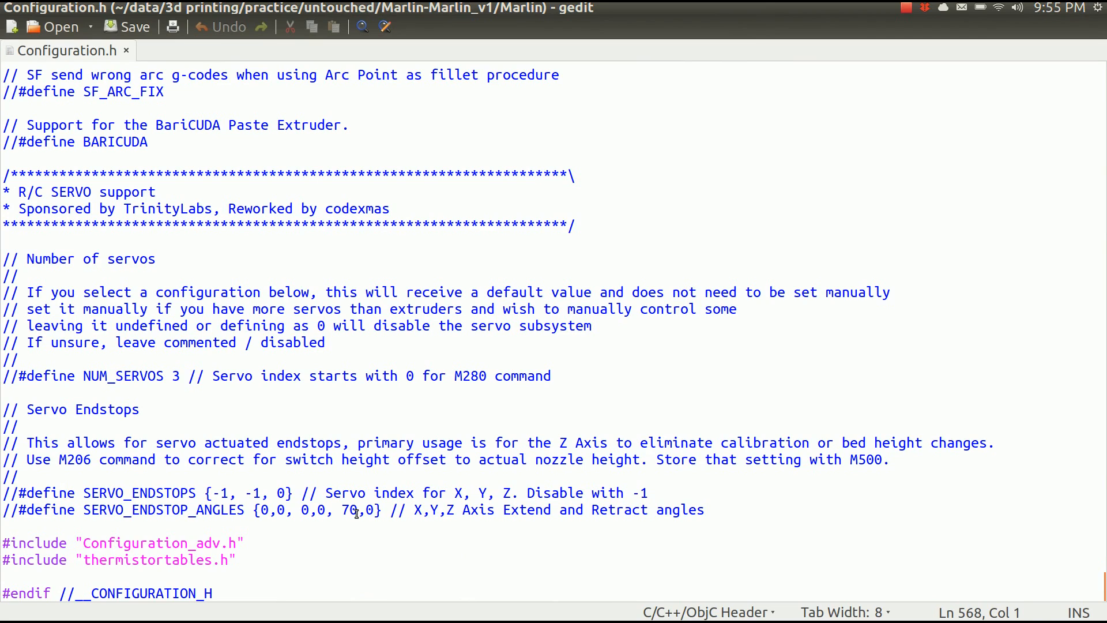
Step: Change the Z servo endstop angles from 70,0 to 155,70 in SERVO_ENDSTOP_ANGLES
key(BackSpace)
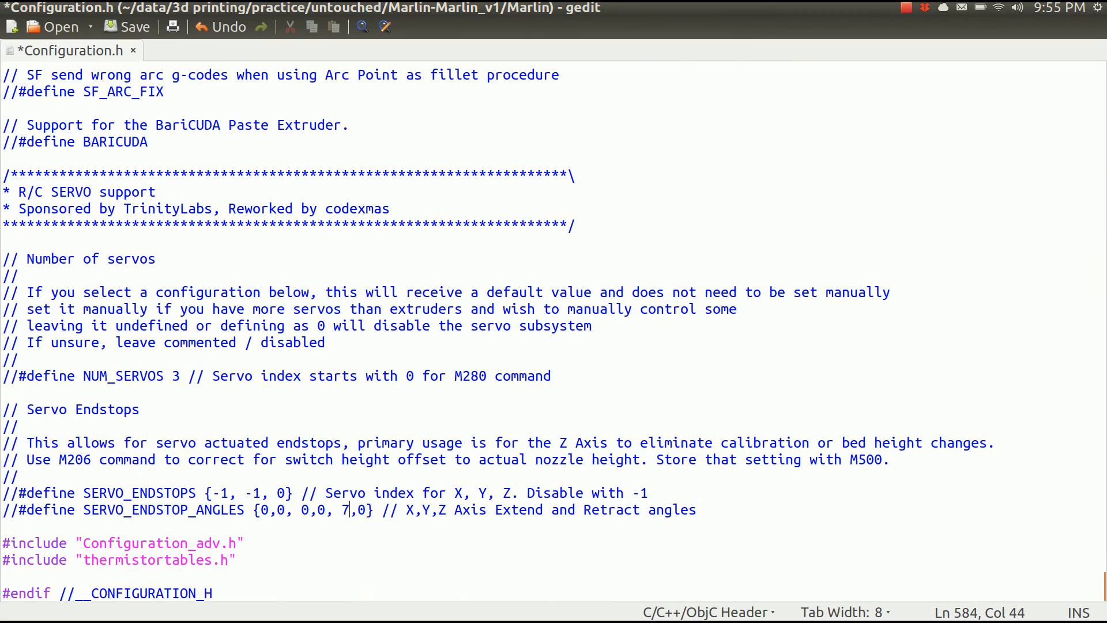
key(BackSpace)
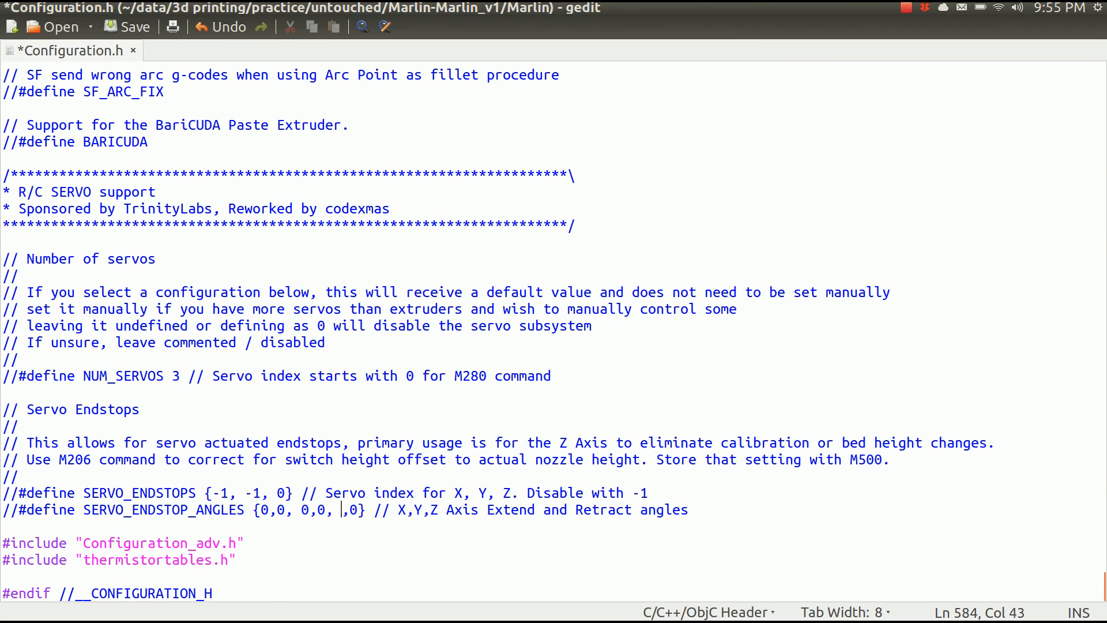
text(1)
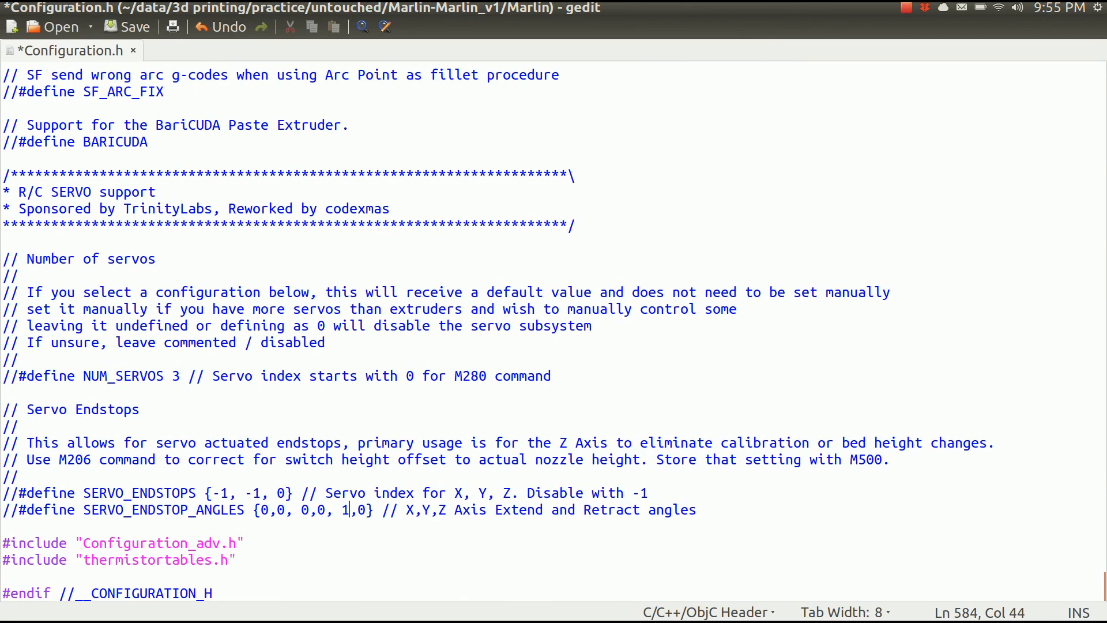
text(55,7)
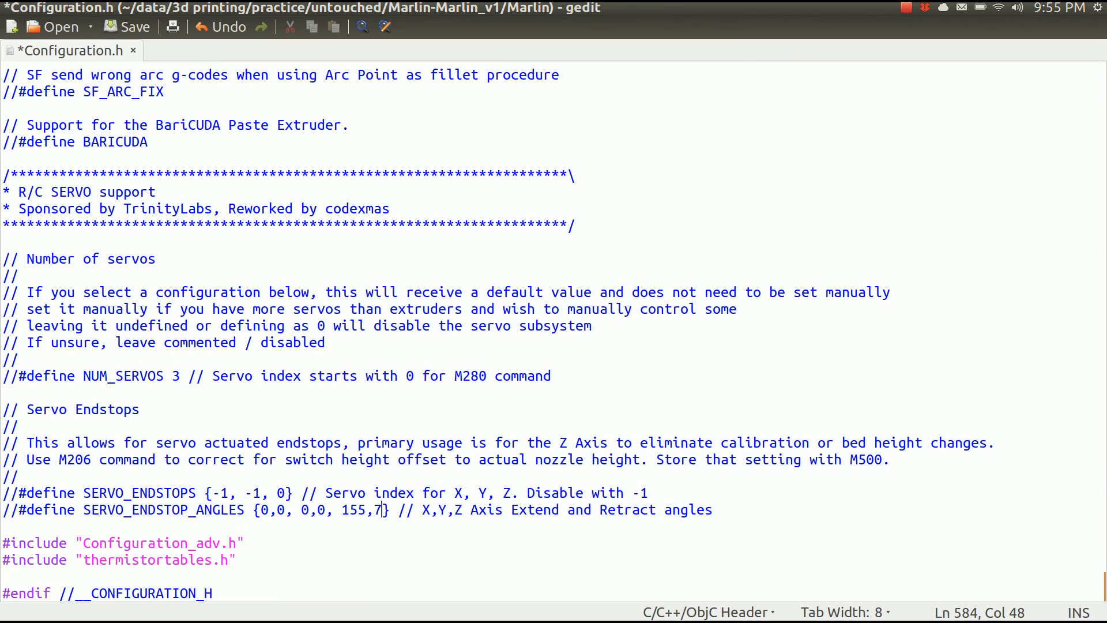
text(0)
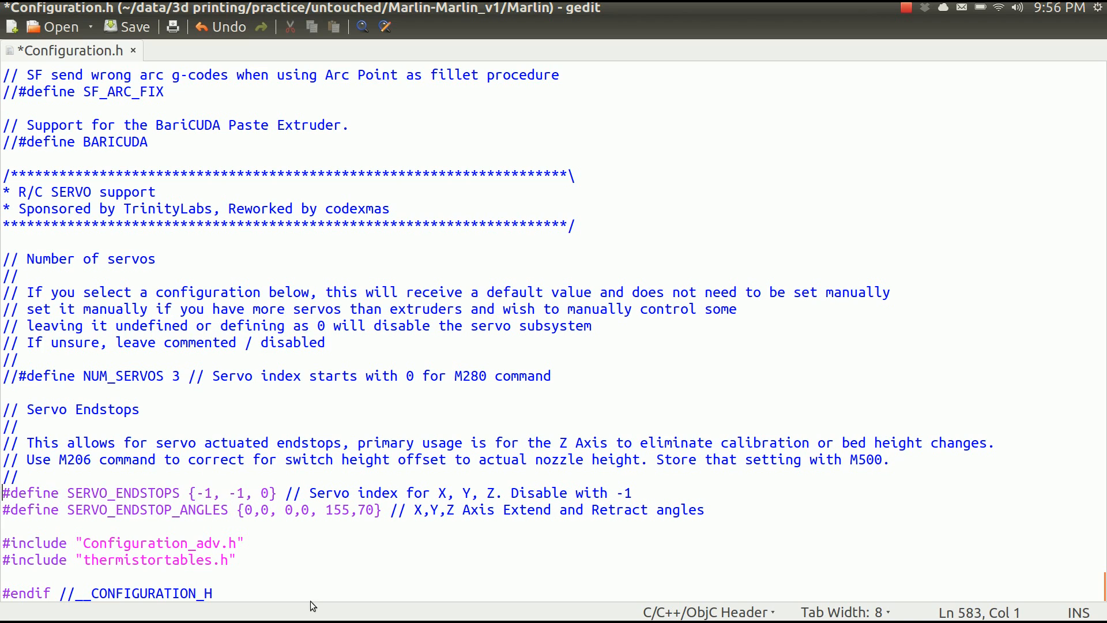
mouse_move(212, 530)
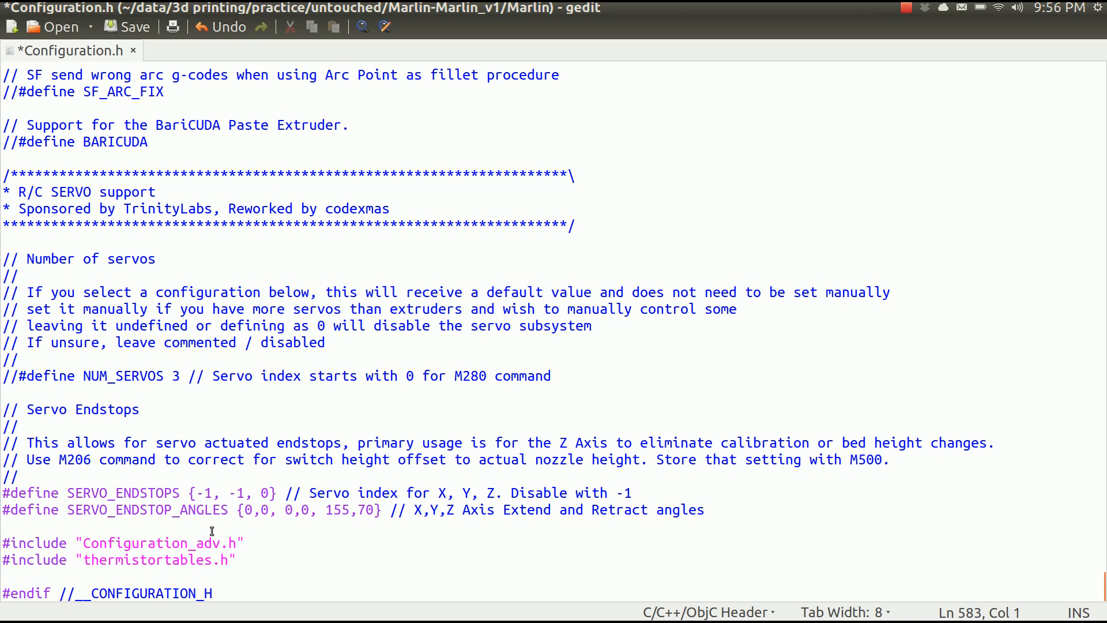
Step: Remove the // before ENABLE_AUTO_BED_LEVELING and scroll down toward the probe offsets
double_click(116, 510)
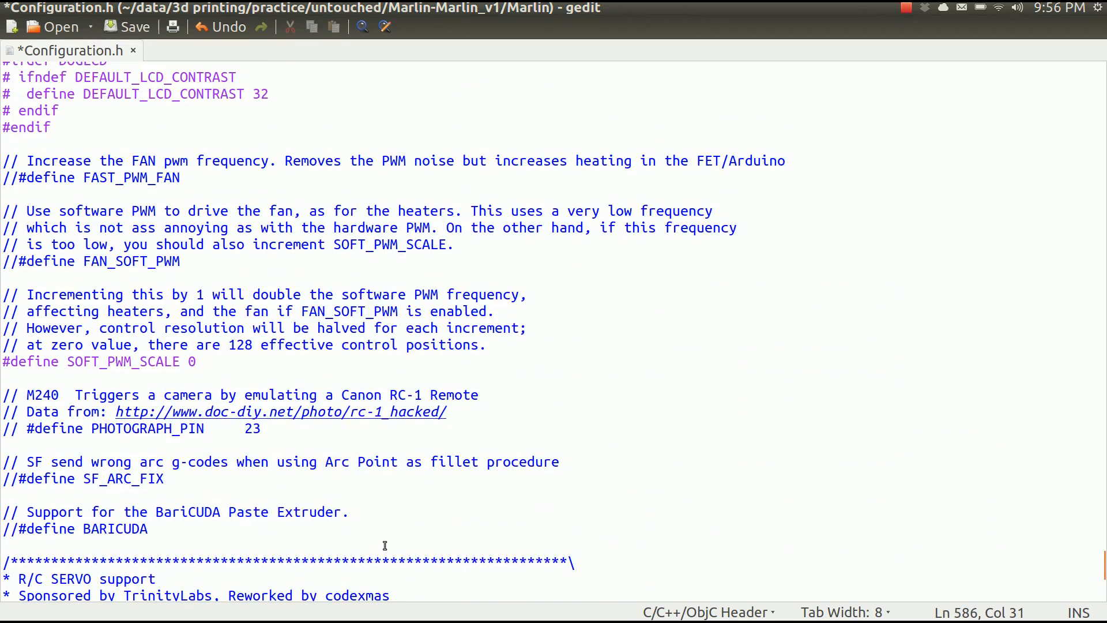
scroll(down, 3)
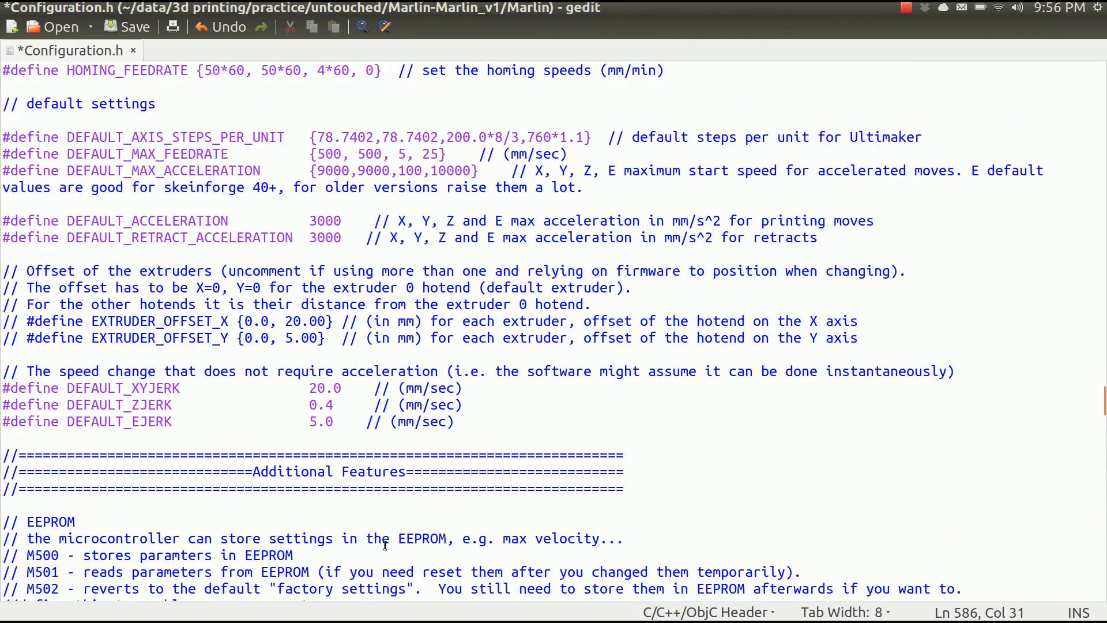
scroll(down, 3)
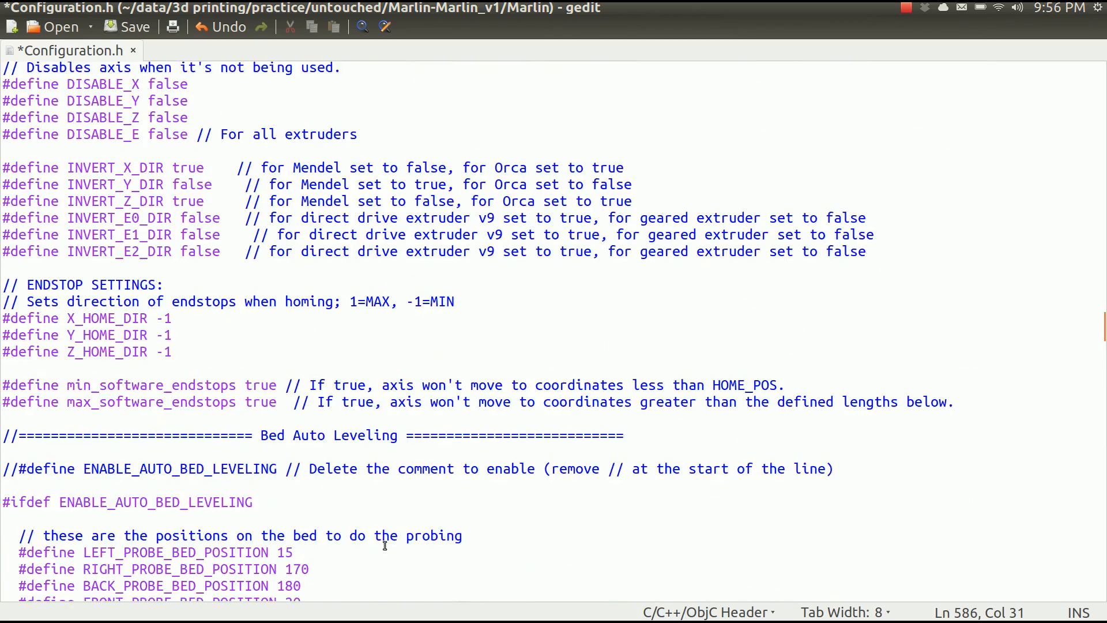
scroll(down, 3)
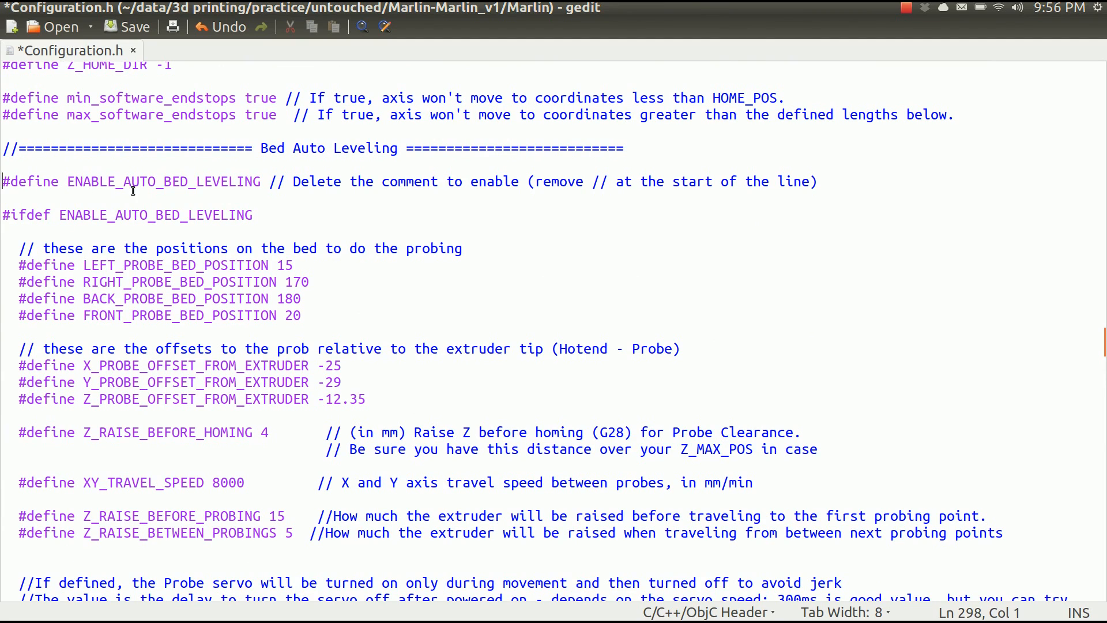
mouse_move(388, 304)
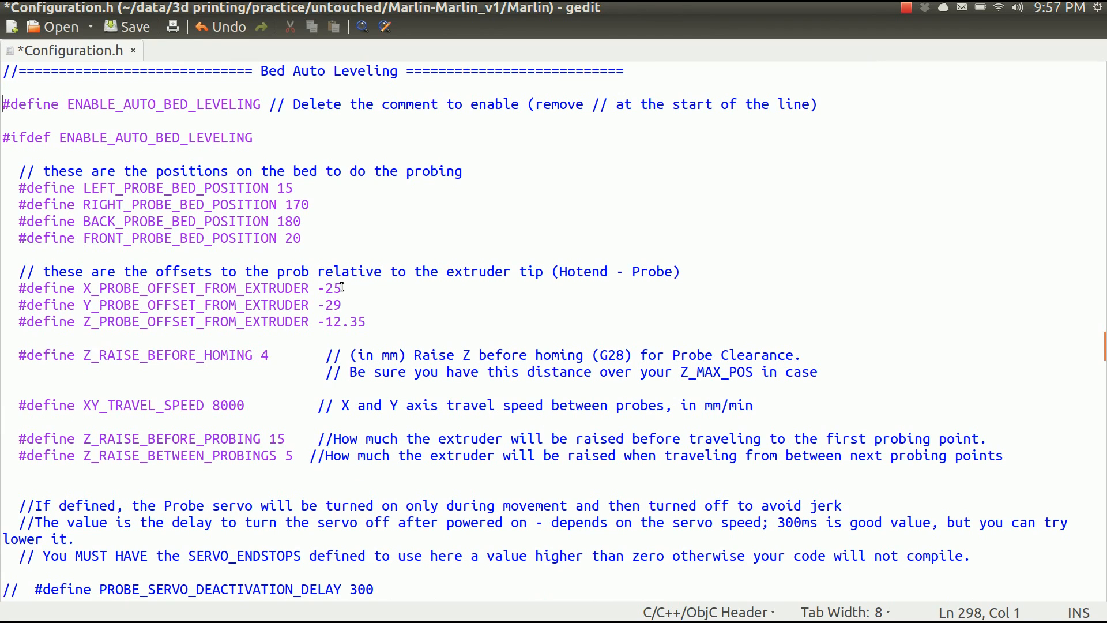
Step: Set X_PROBE_OFFSET_FROM_EXTRUDER to 30.0
click(406, 422)
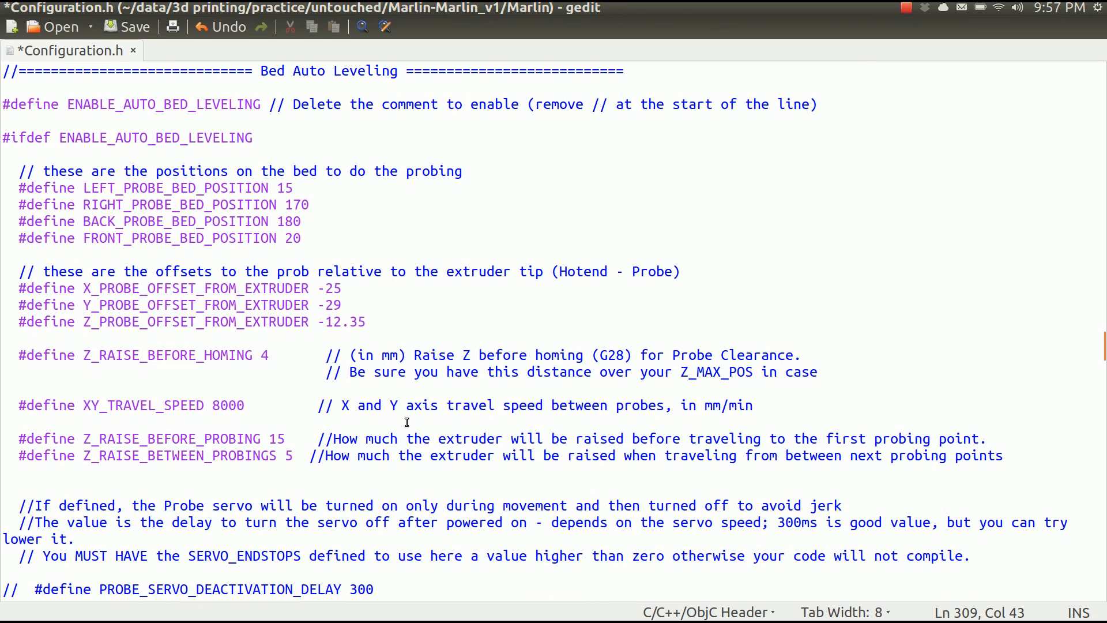
key(BackSpace)
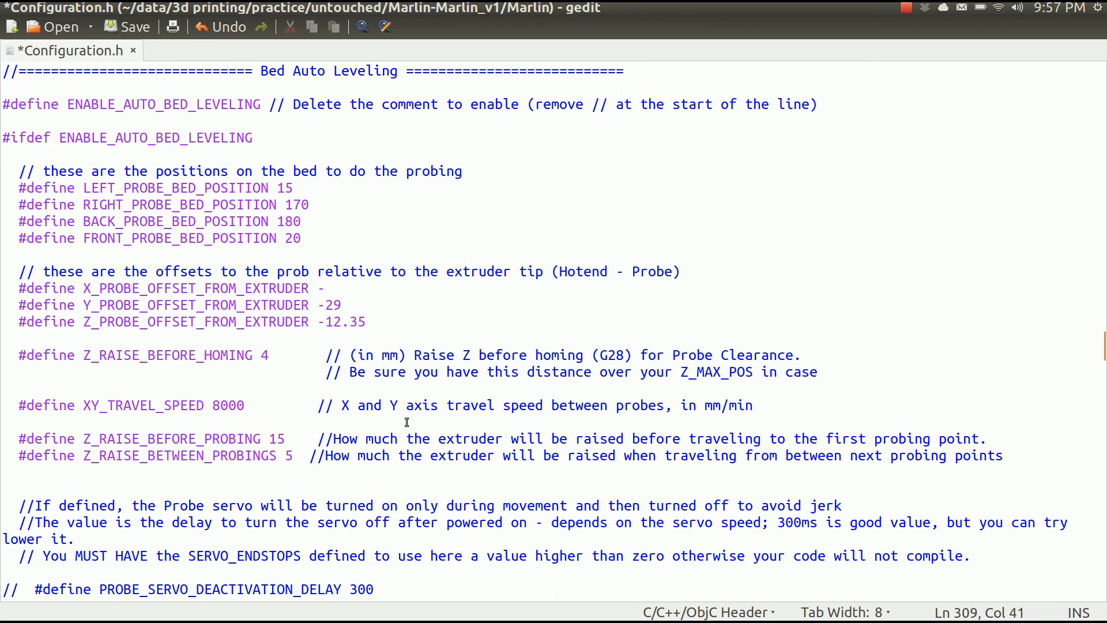
text(-)
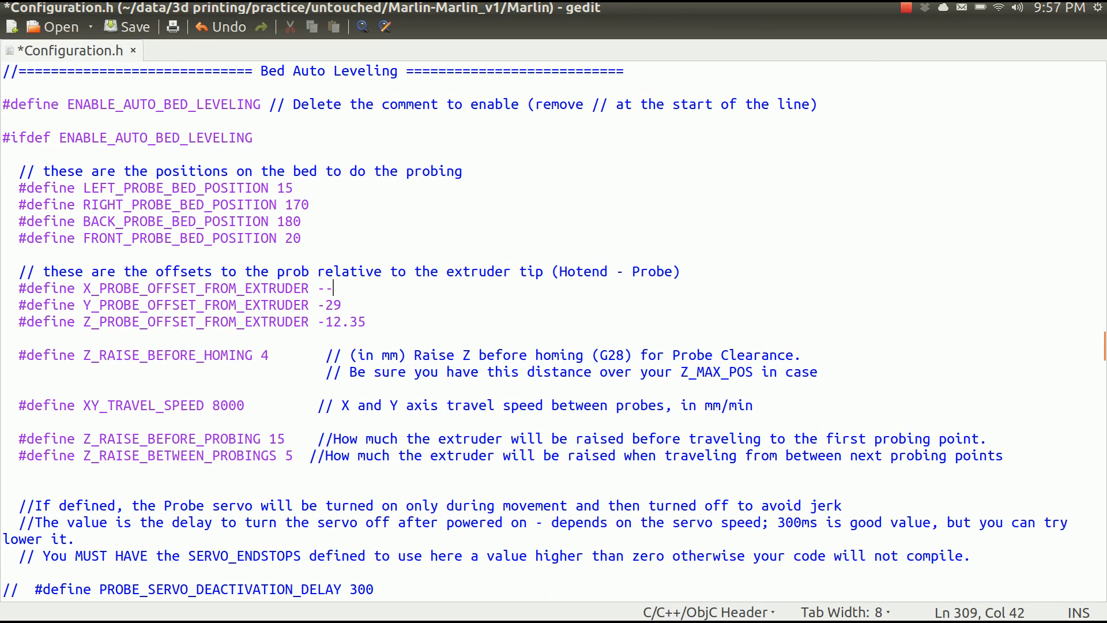
text(30.0)
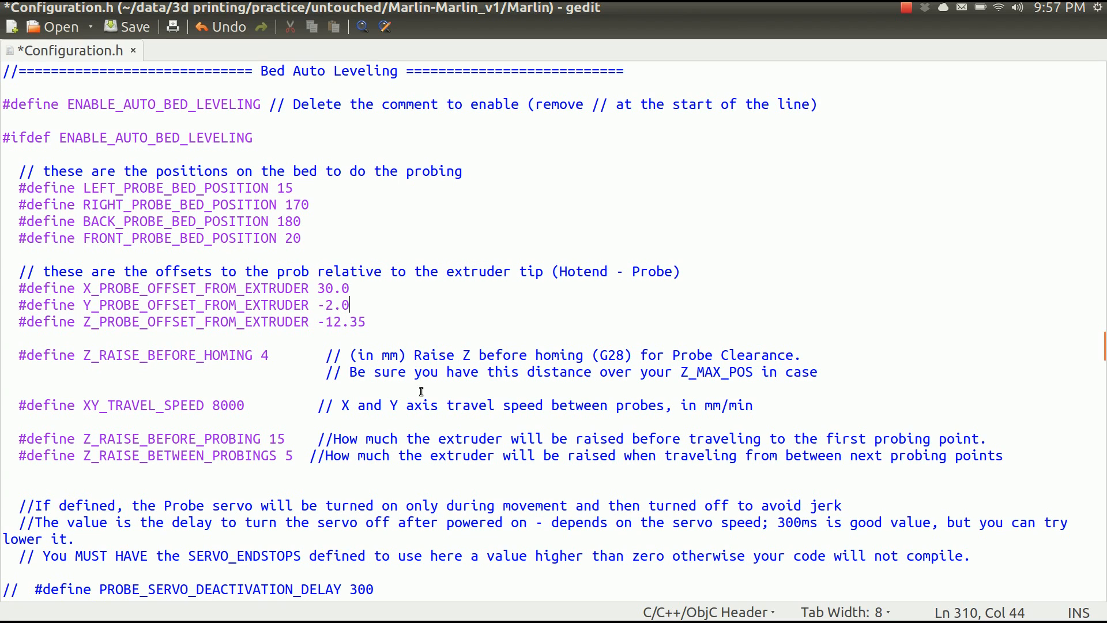
mouse_move(458, 393)
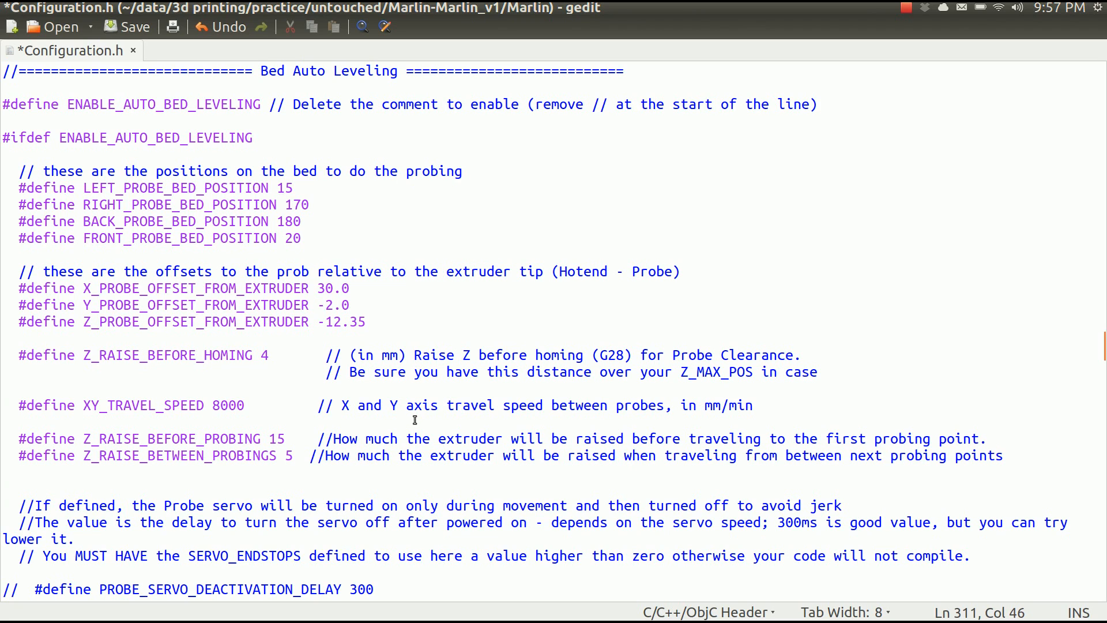
Step: Set Z_PROBE_OFFSET_FROM_EXTRUDER to -8.4
key(BackSpace)
text(8)
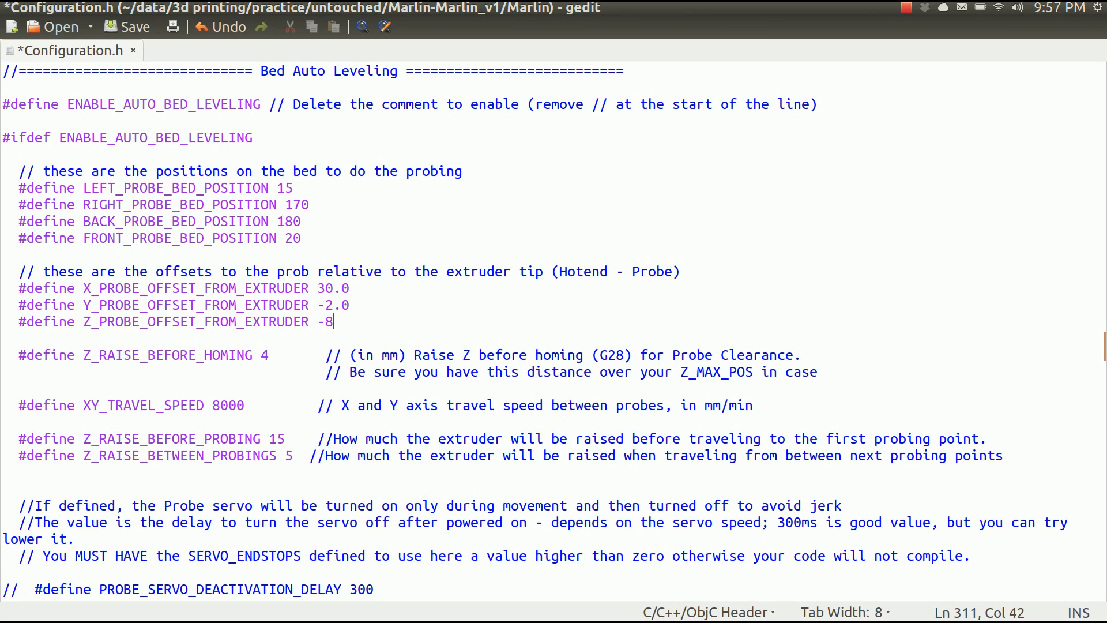
text(.)
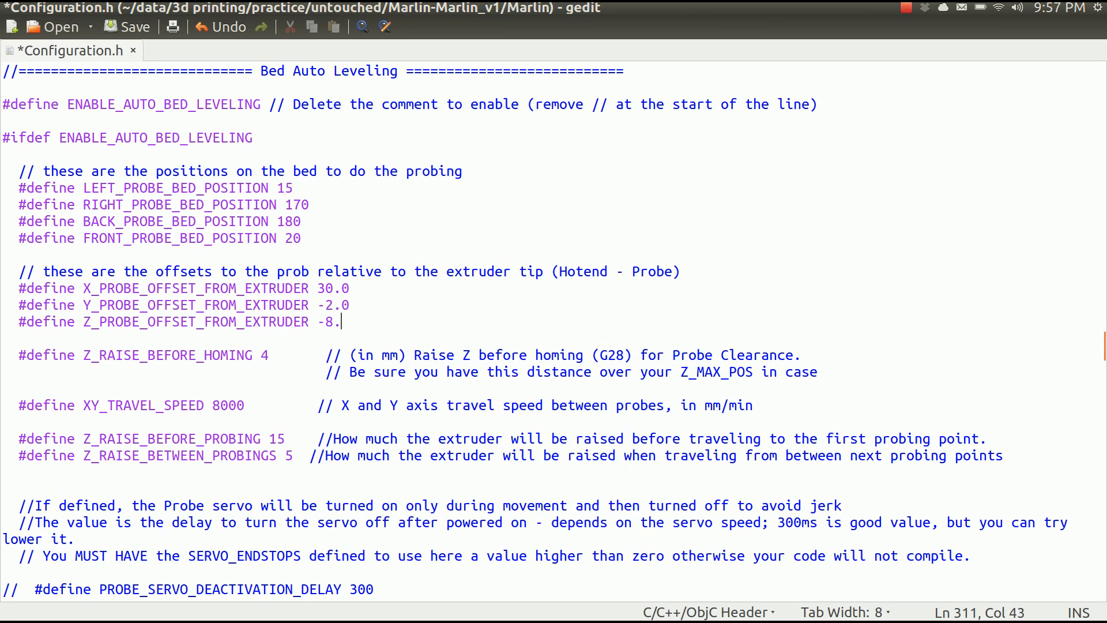
text(4)
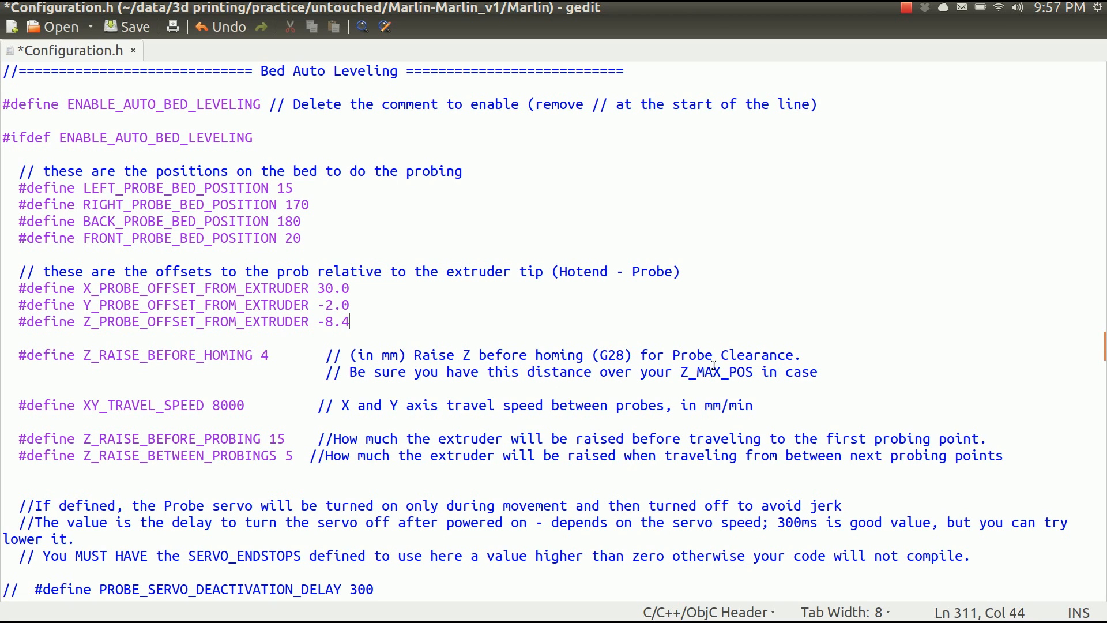
mouse_move(532, 305)
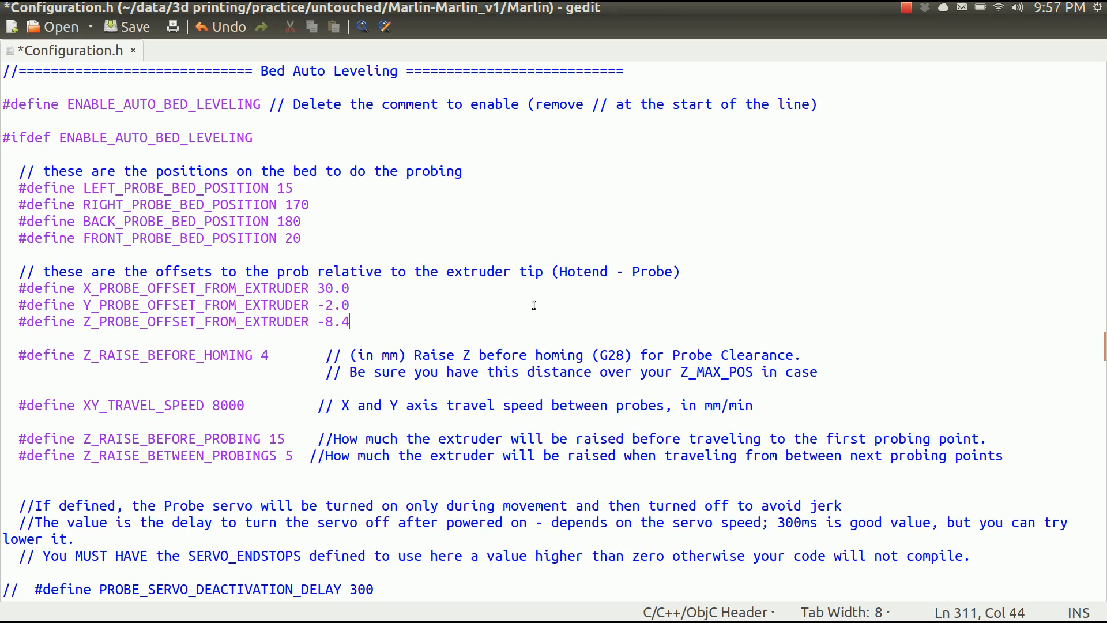
mouse_move(738, 334)
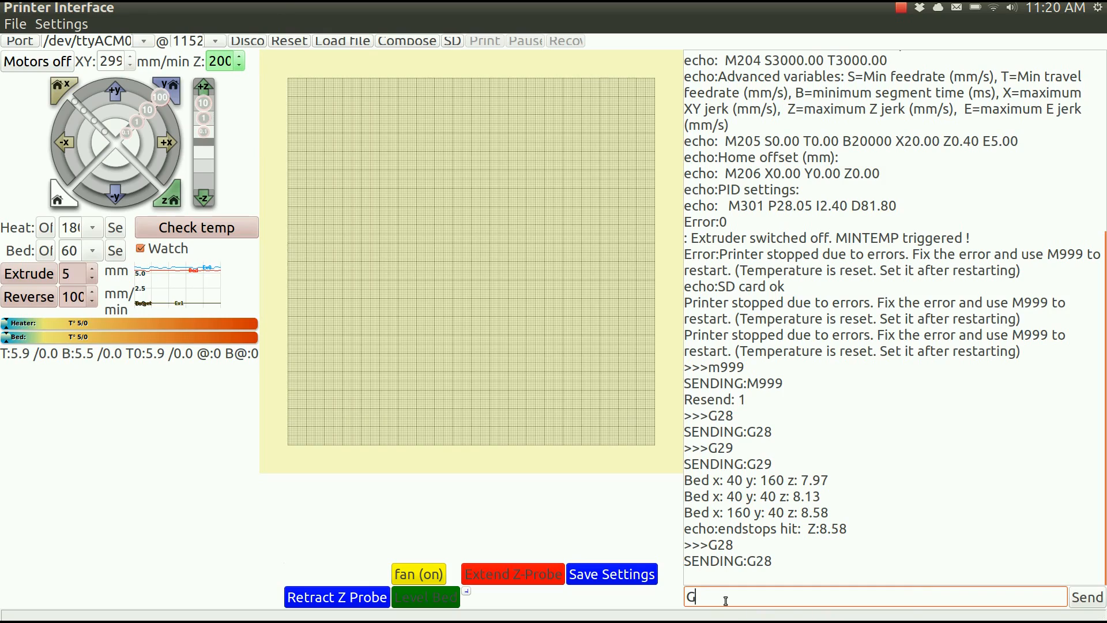
Step: Enter G29 in the command field to probe the bed again
text(29)
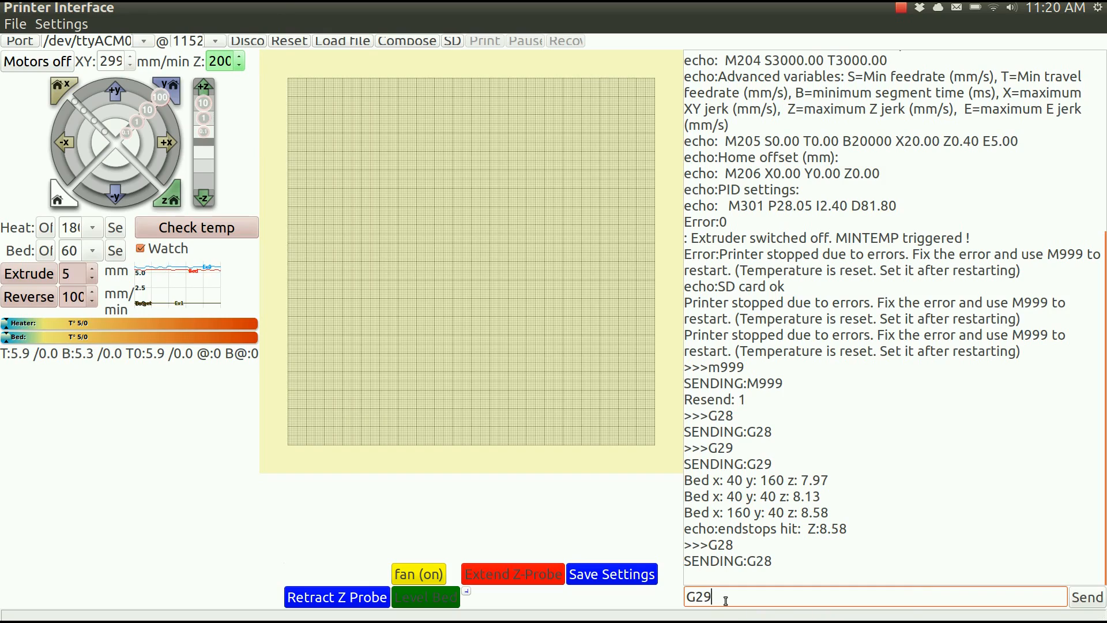